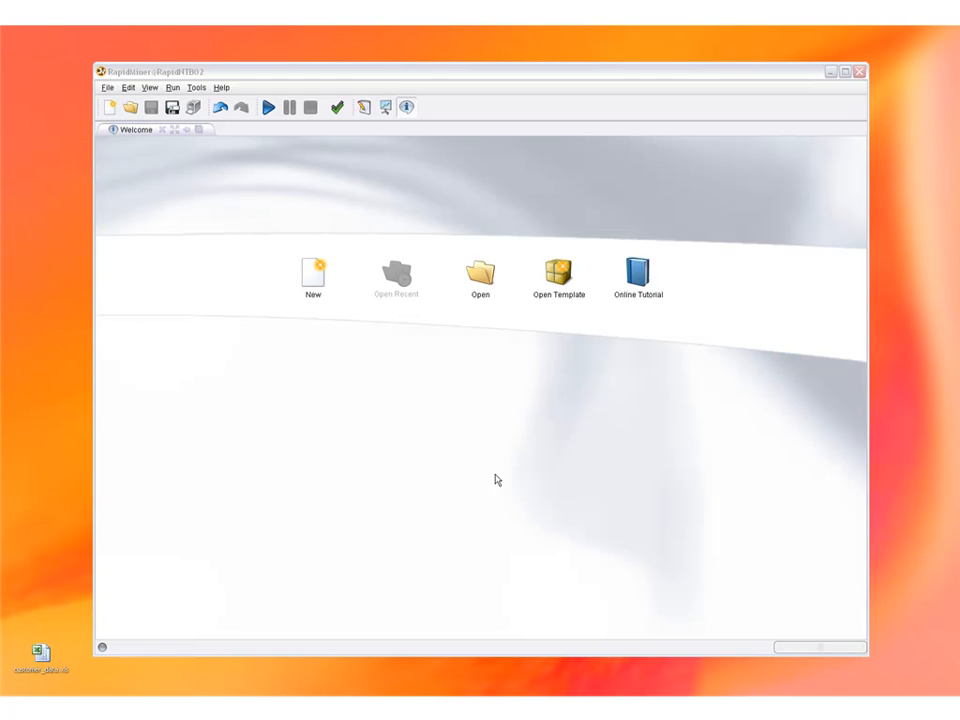
mouse_move(484, 478)
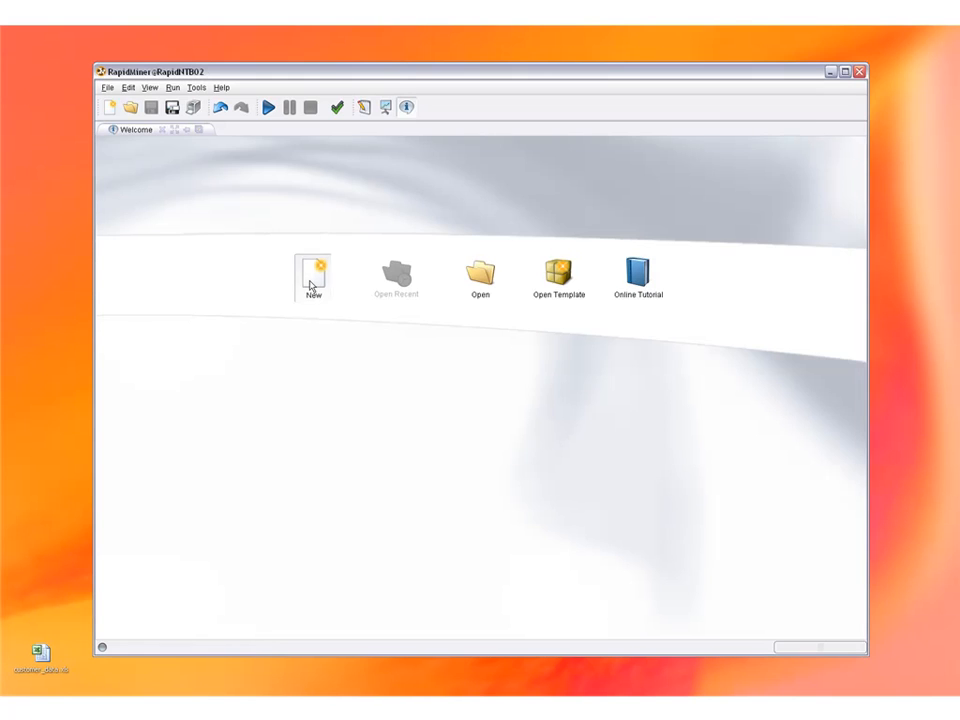
Start a new empty process and show the local repository tree with the Direct Marketing project
left_click(312, 272)
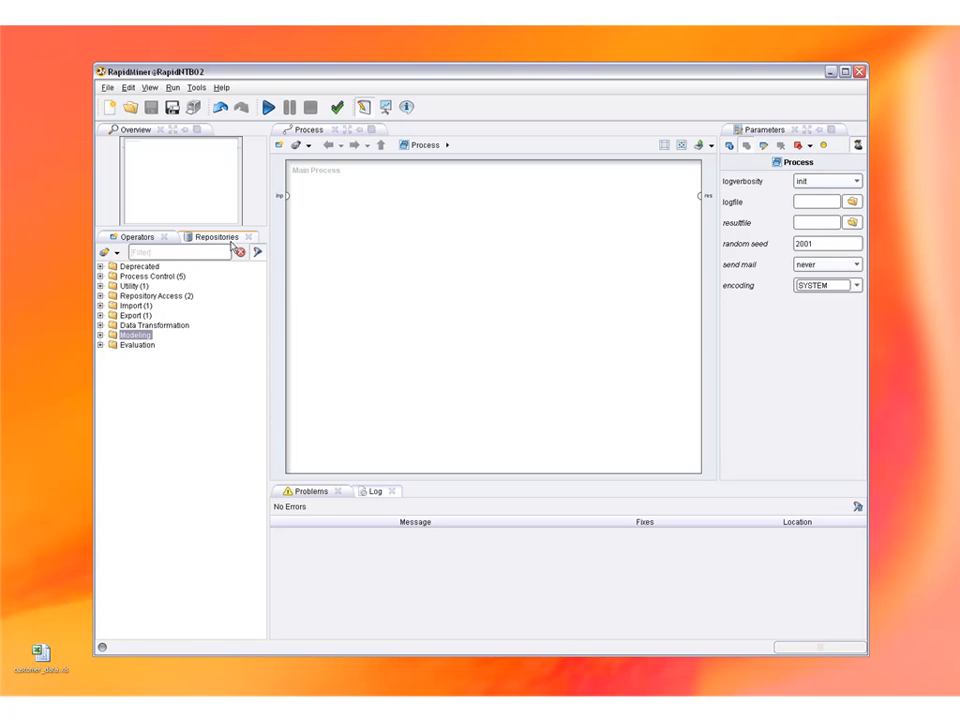
left_click(216, 236)
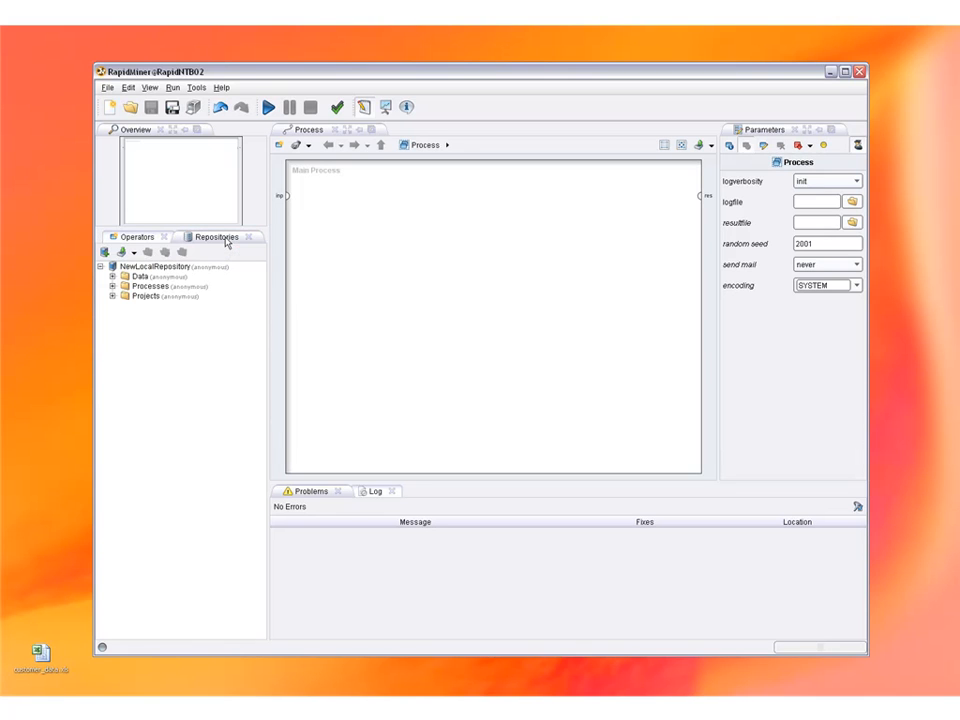
mouse_move(188, 326)
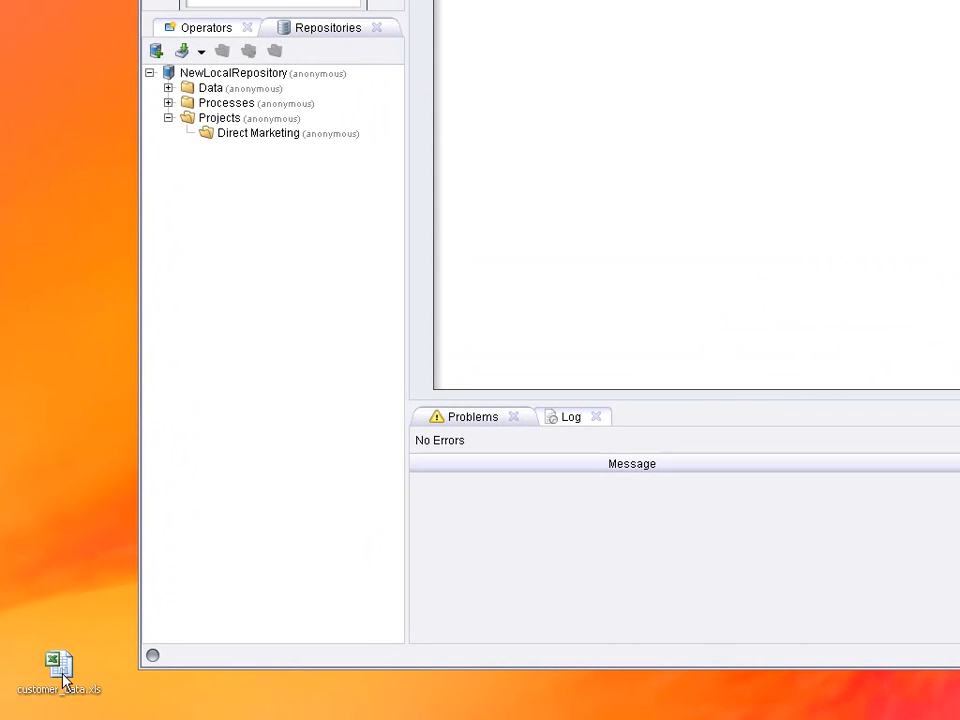
mouse_move(250, 256)
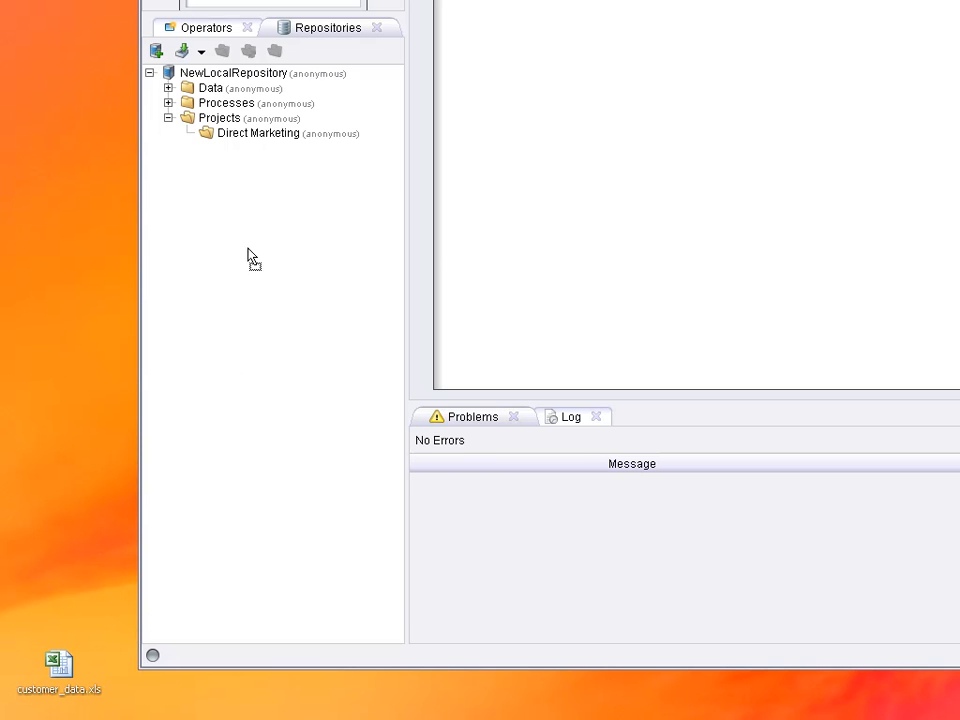
Import the customer Excel sheet into Direct Marketing, setting label's role to label
left_click(258, 132)
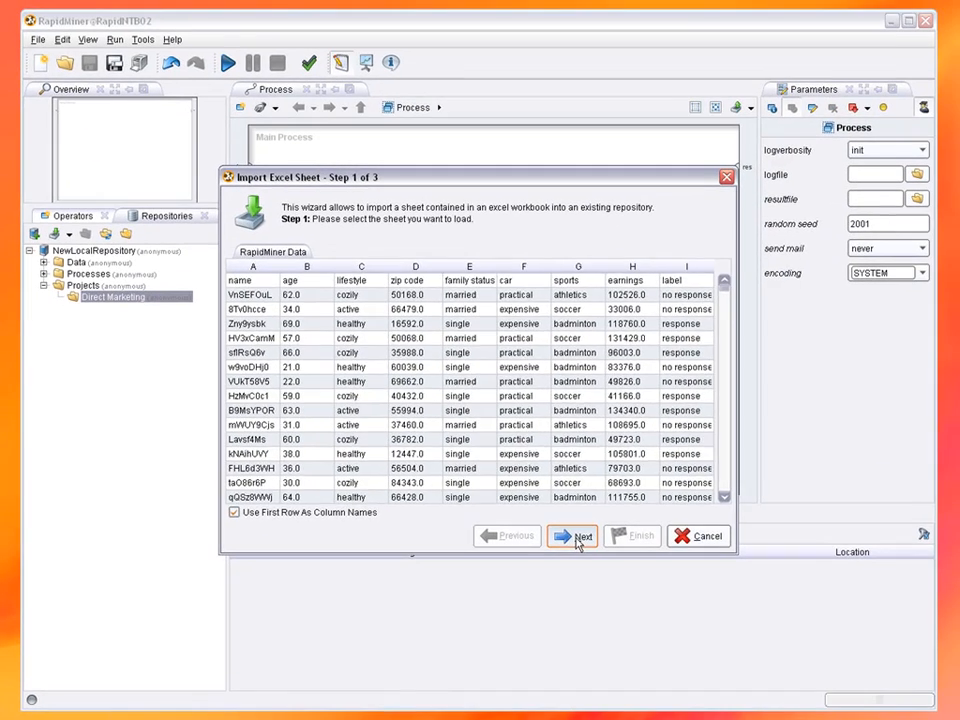
left_click(572, 536)
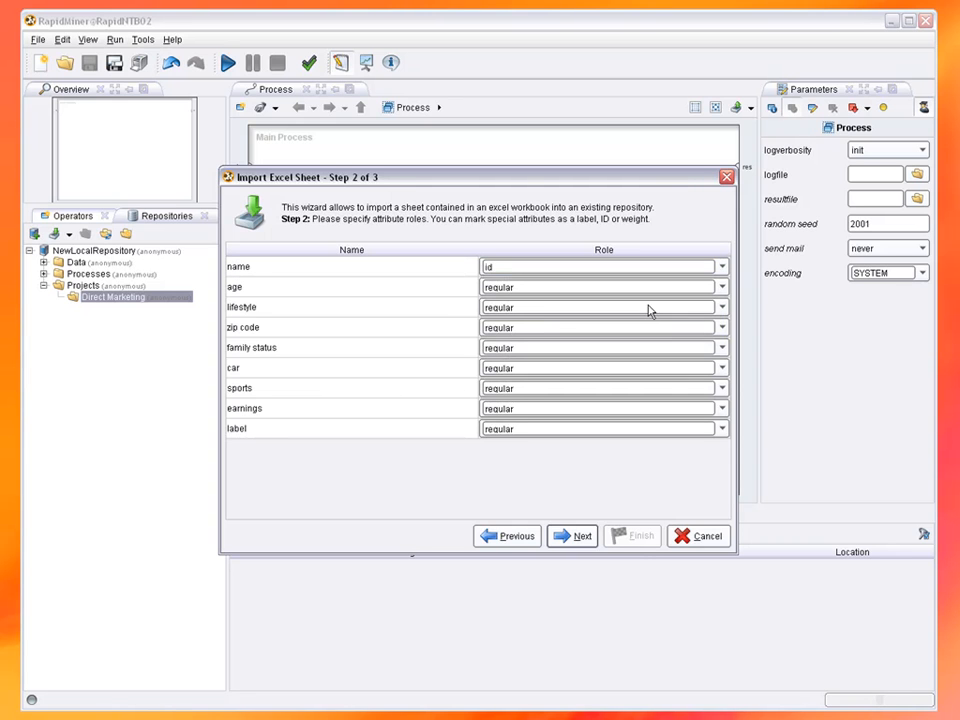
left_click(720, 428)
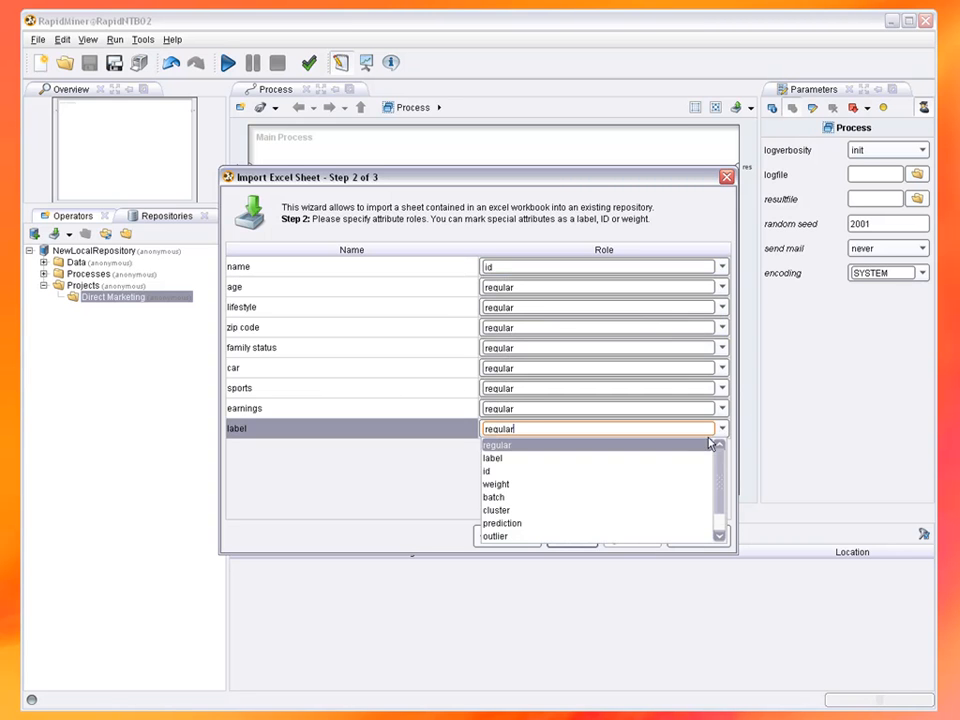
left_click(492, 458)
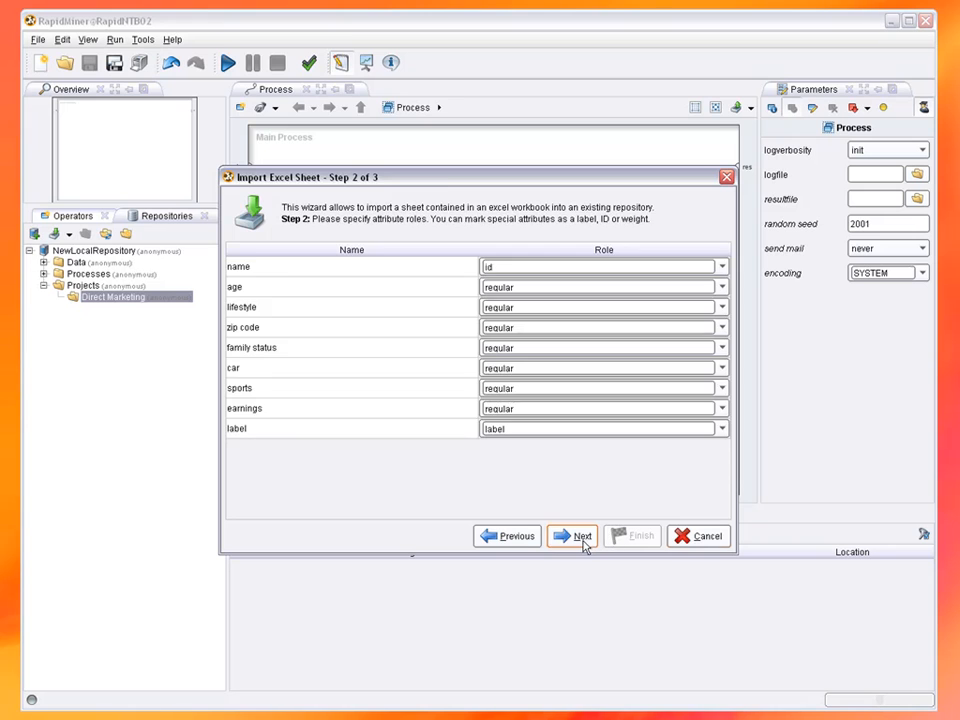
Store the imported data in Direct Marketing under the name 'Customer Data'
left_click(574, 536)
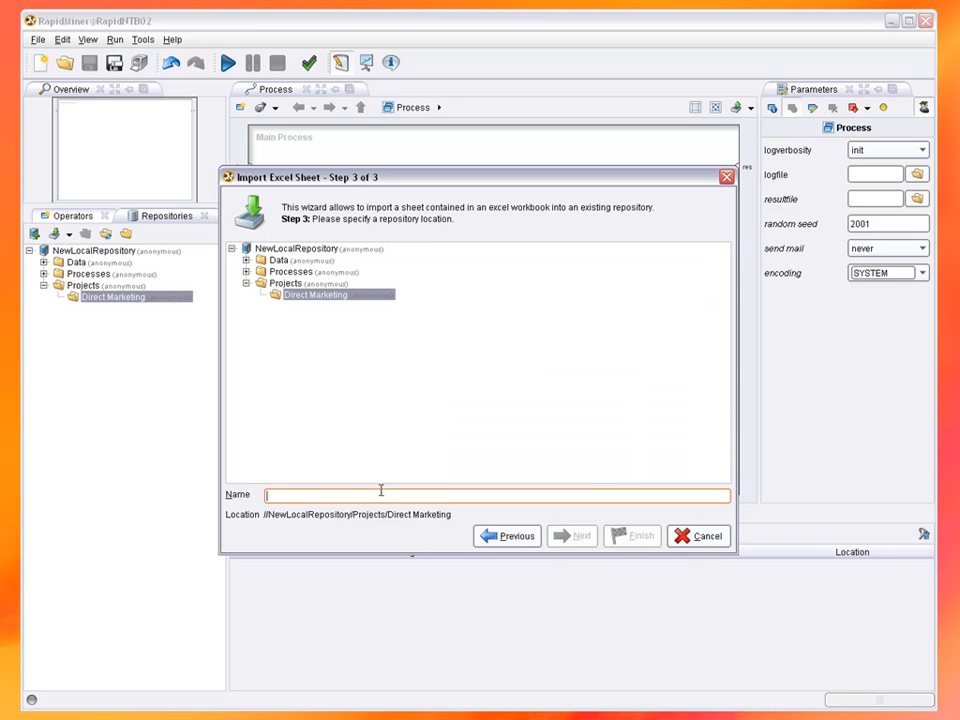
type("Customer Dat")
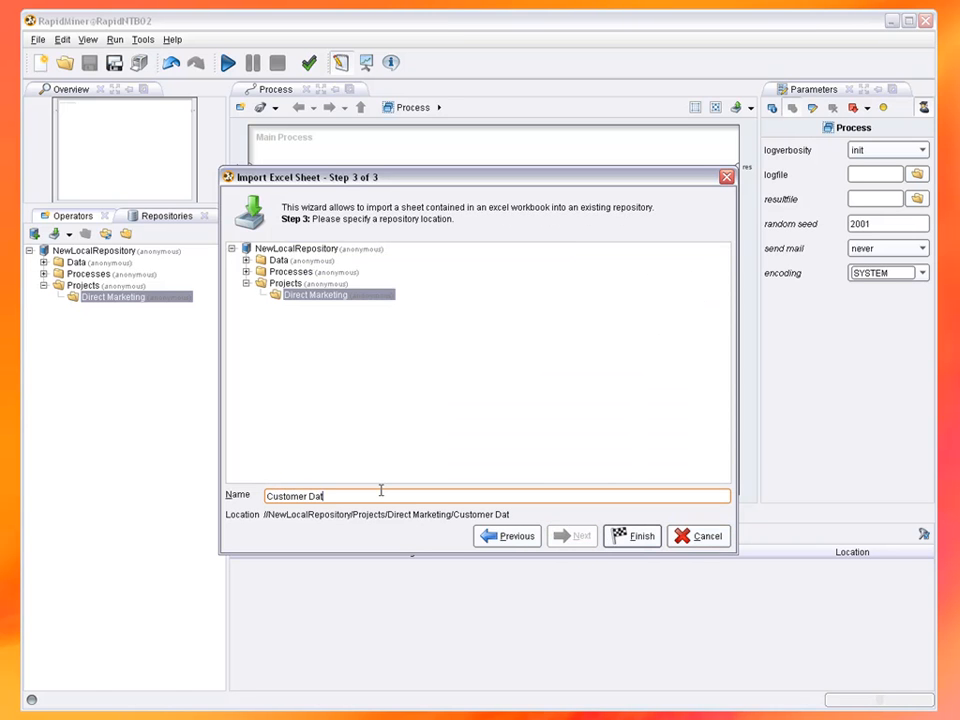
left_click(636, 536)
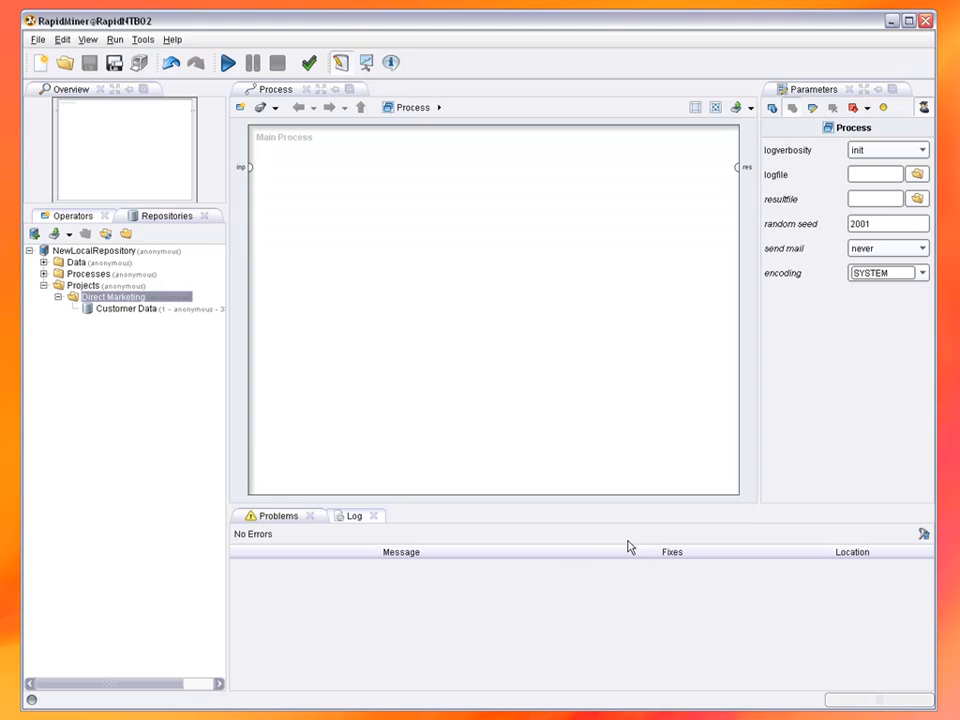
Place a Retrieve operator for Customer Data on the canvas, wired to the process output
left_click(118, 320)
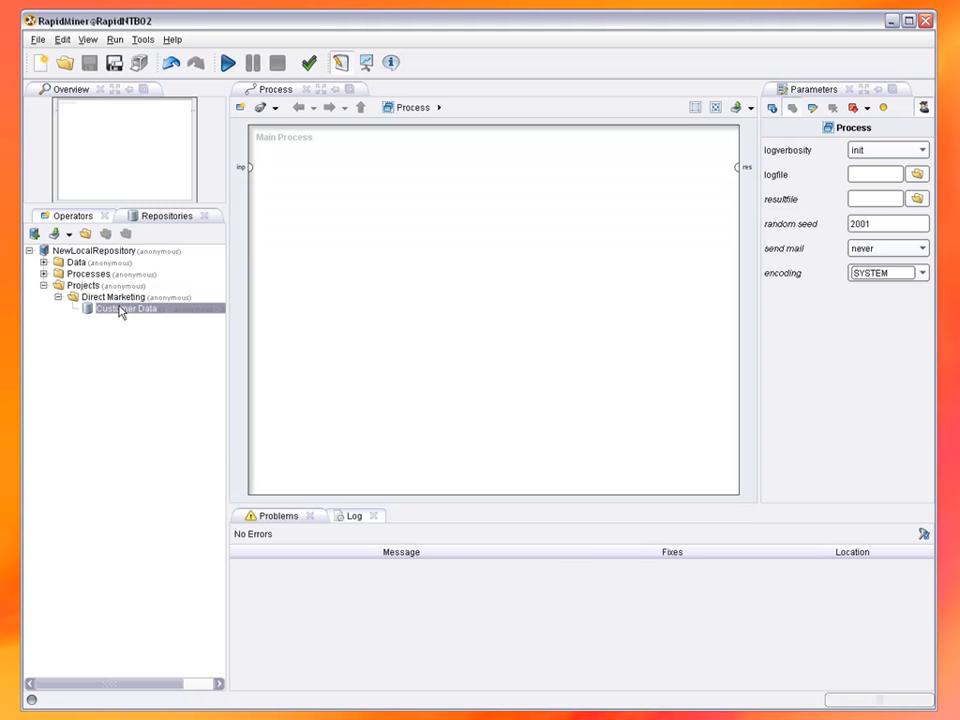
left_click_drag(120, 308, 344, 290)
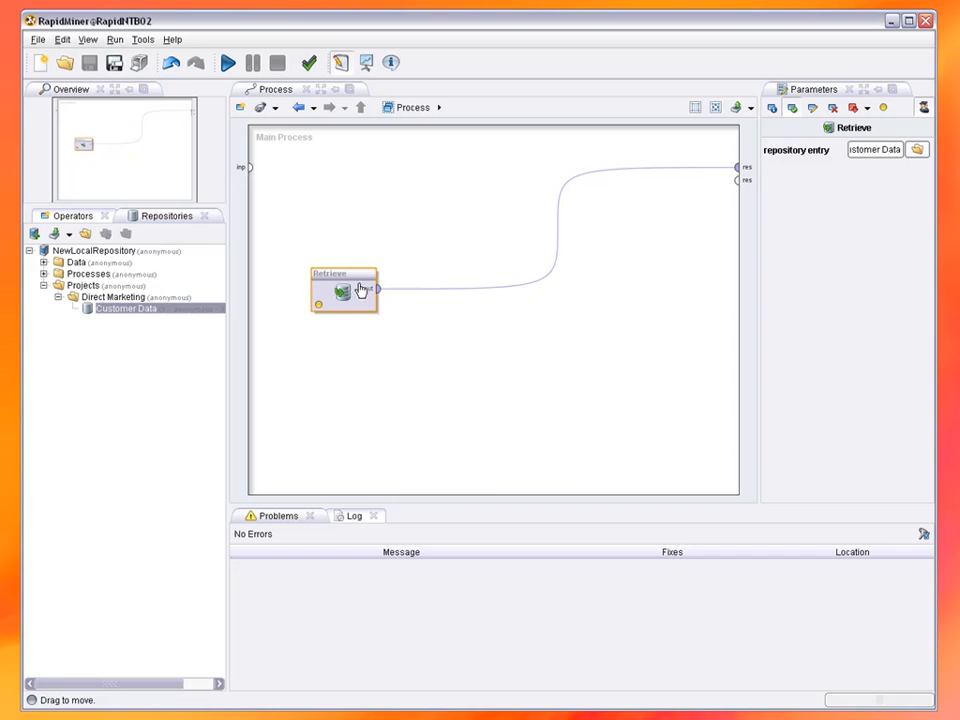
mouse_move(378, 288)
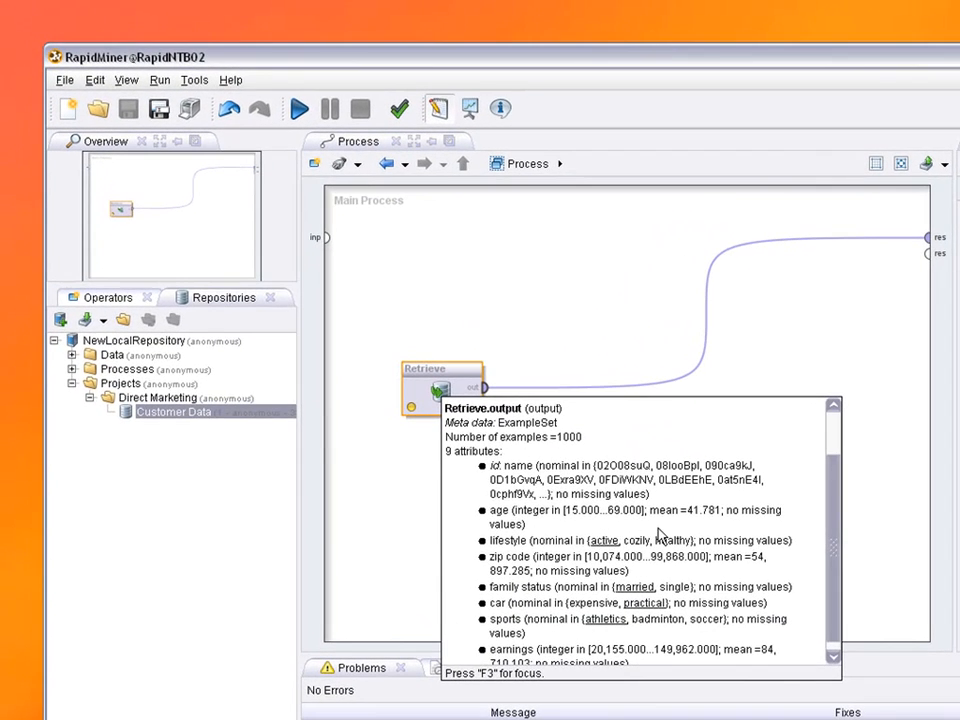
mouse_move(610, 320)
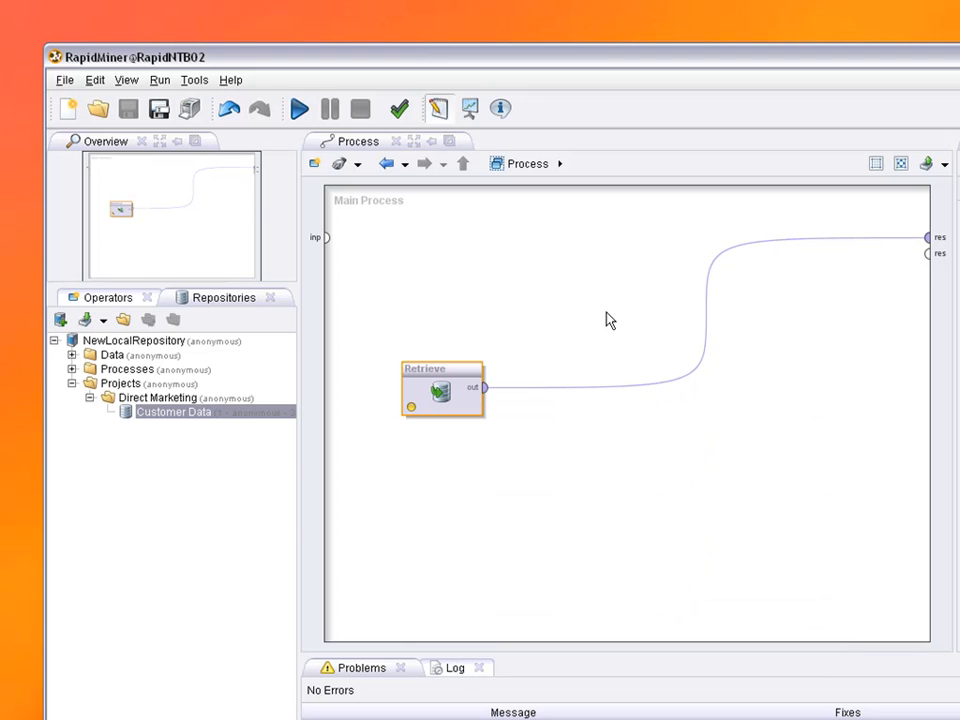
mouse_move(116, 310)
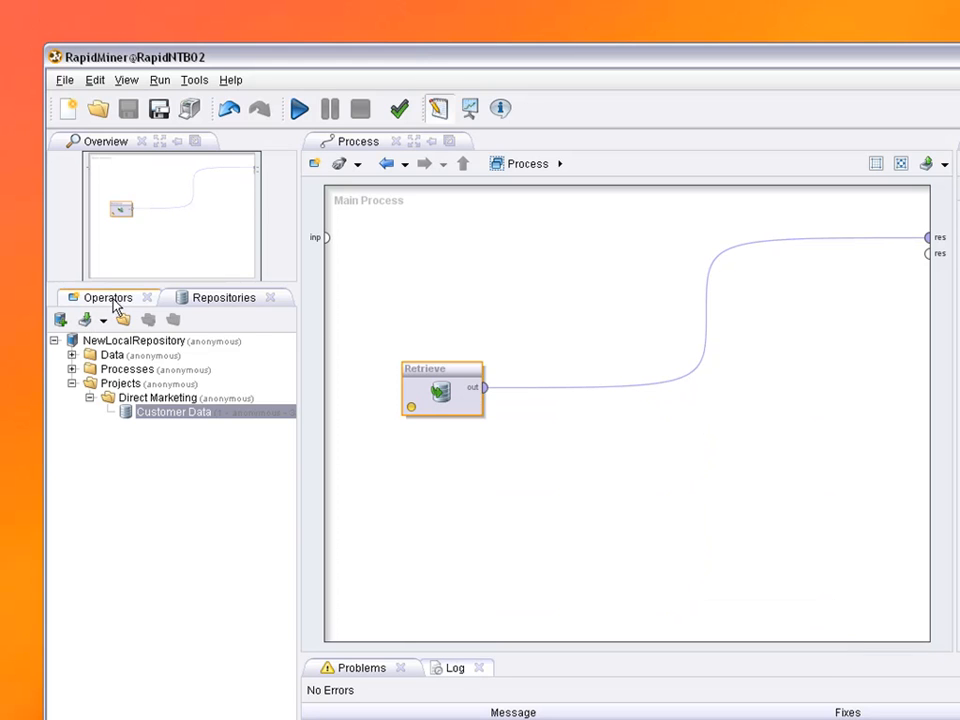
Add a Decision Tree learner from Modeling > Tree Induction after the retrieved data
left_click(108, 296)
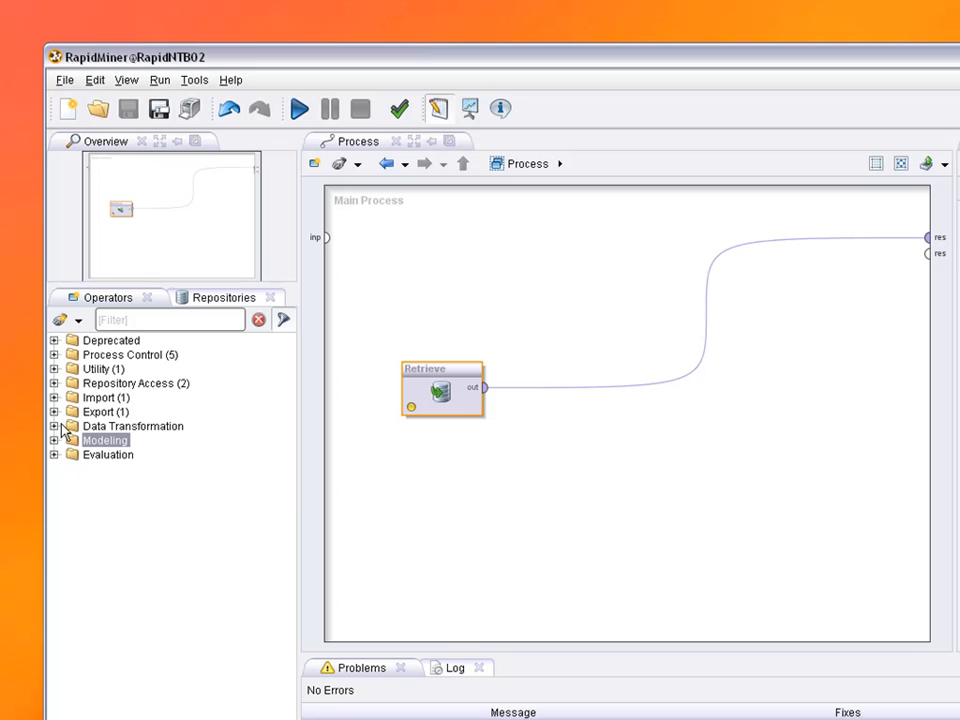
left_click(52, 440)
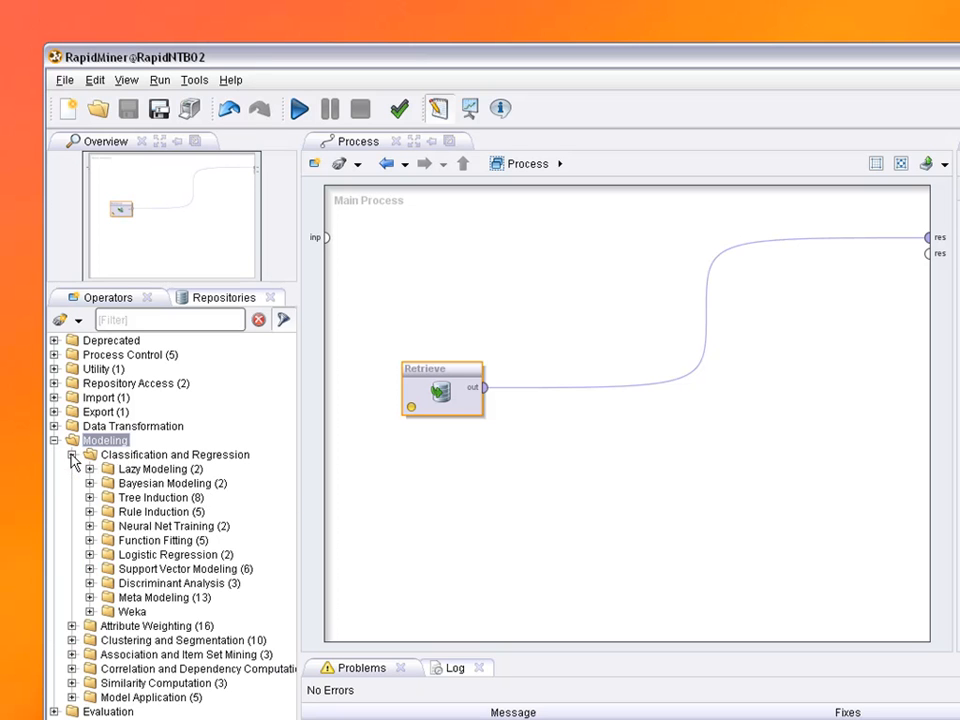
mouse_move(92, 504)
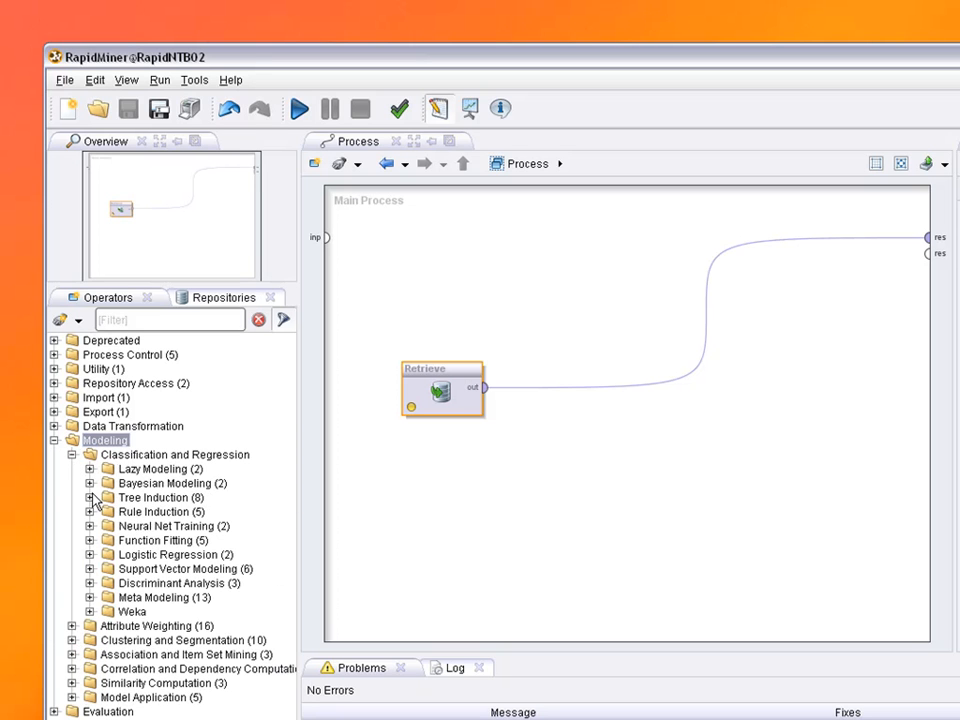
left_click(90, 496)
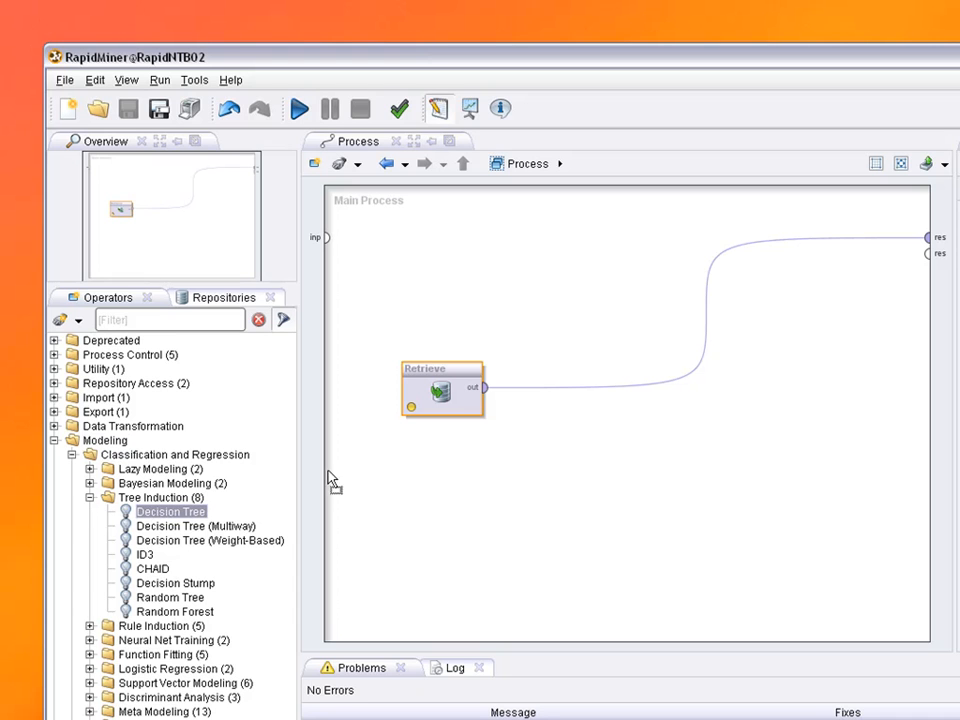
left_click_drag(170, 512, 580, 390)
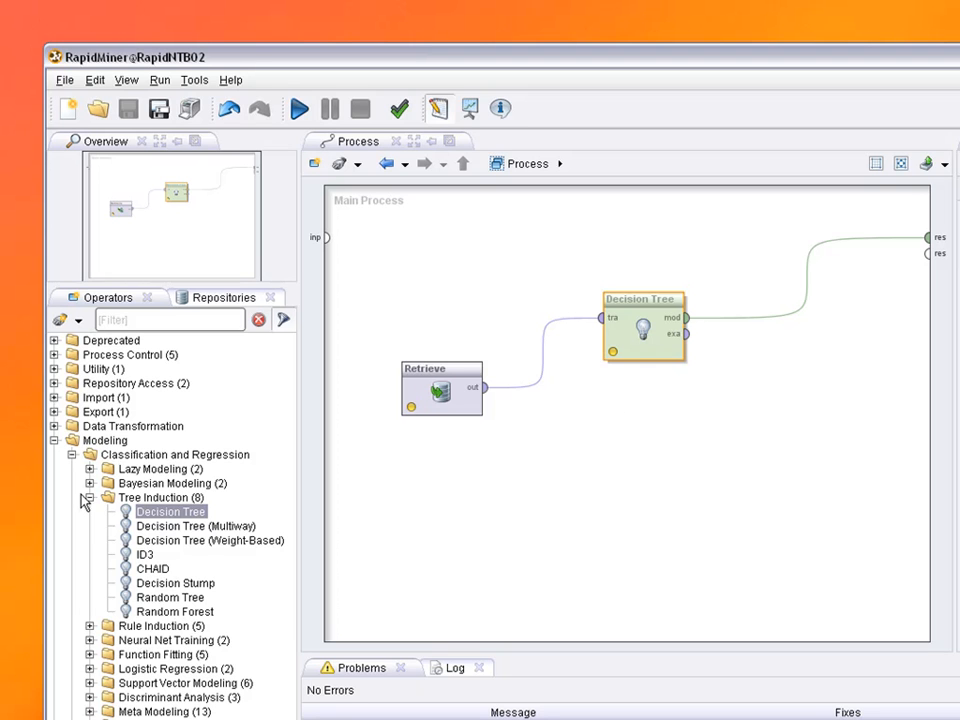
Add a Weight by Relief operator from Attribute Weighting after the Decision Tree
left_click(72, 454)
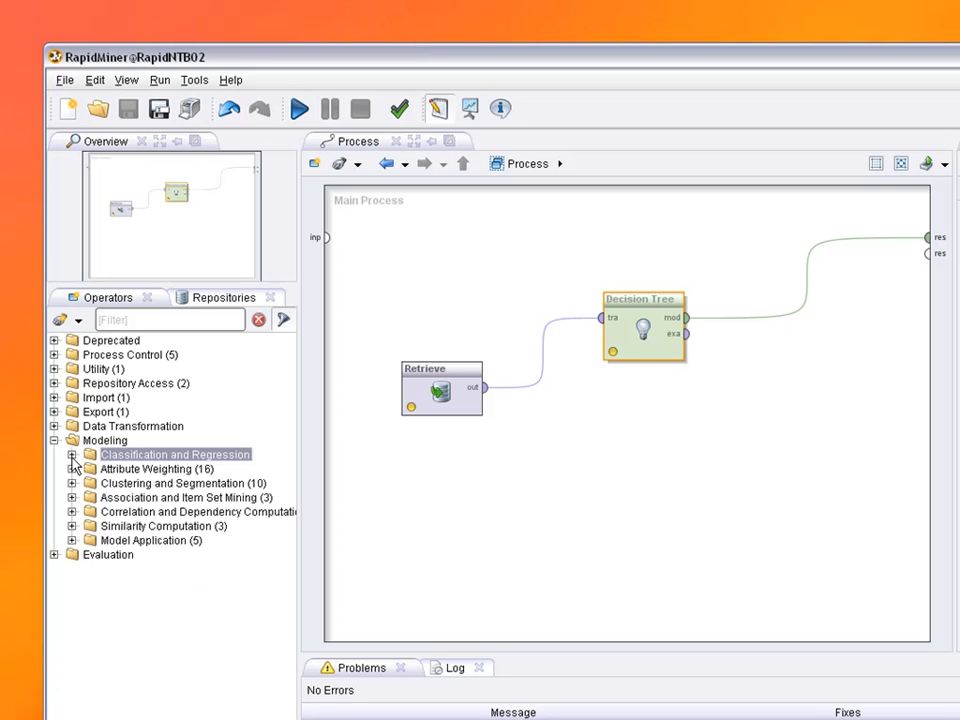
left_click(72, 468)
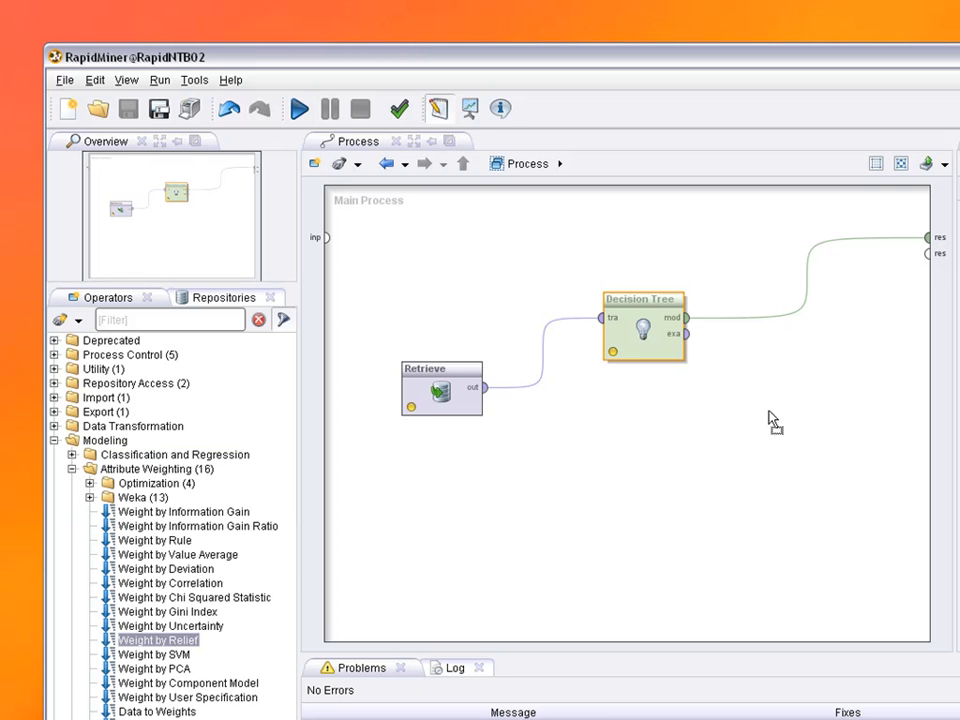
left_click_drag(158, 640, 768, 418)
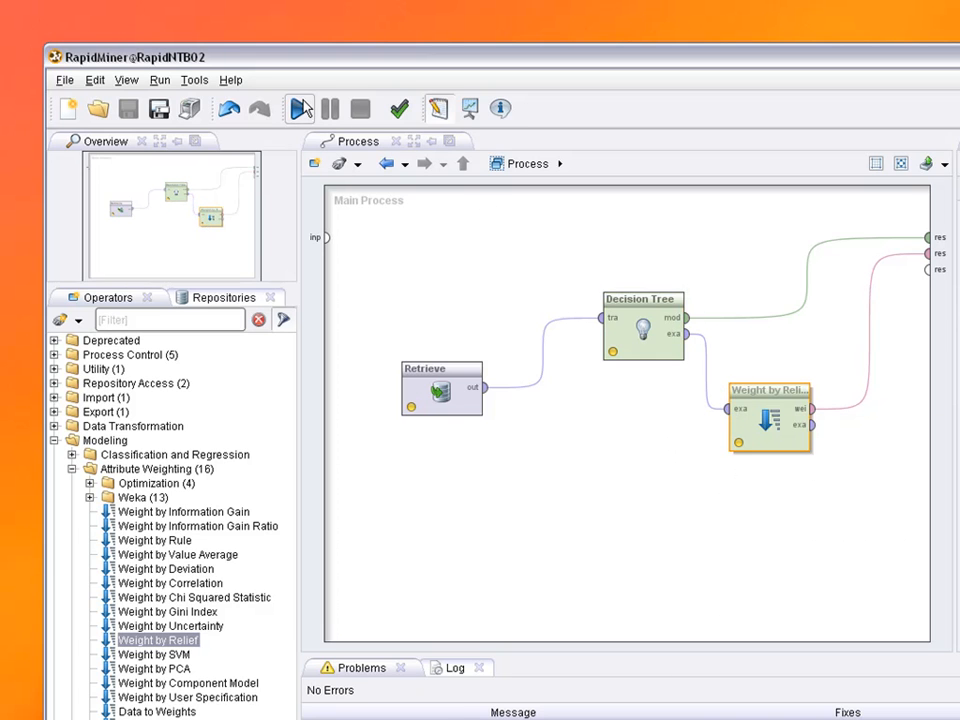
Run the process without saving and view the AttributeWeights result under a different plotter type
left_click(300, 108)
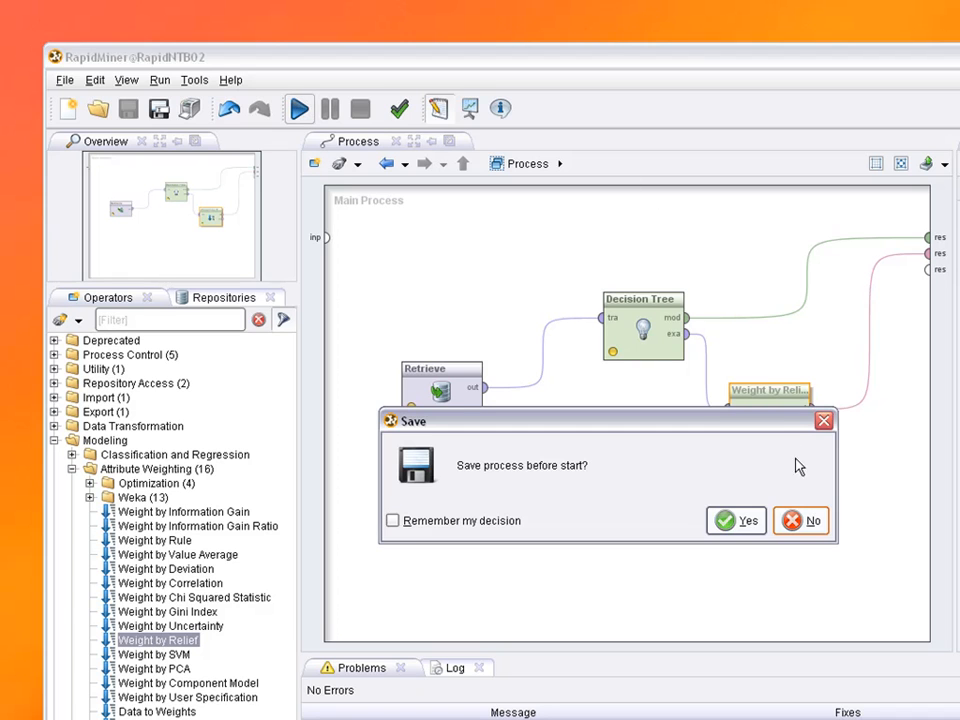
left_click(814, 520)
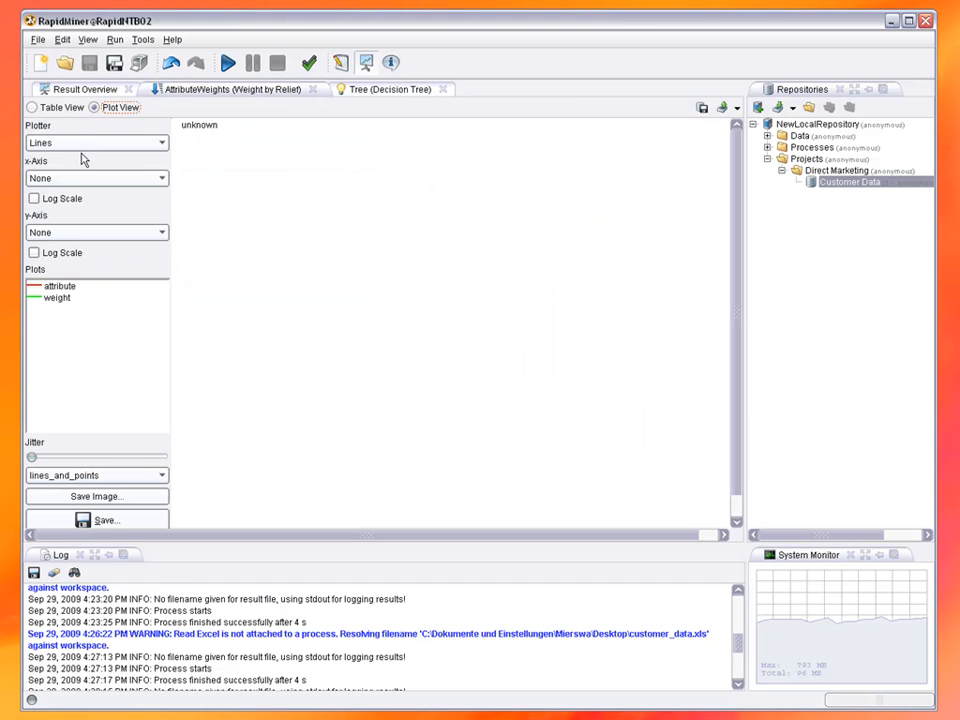
left_click(90, 144)
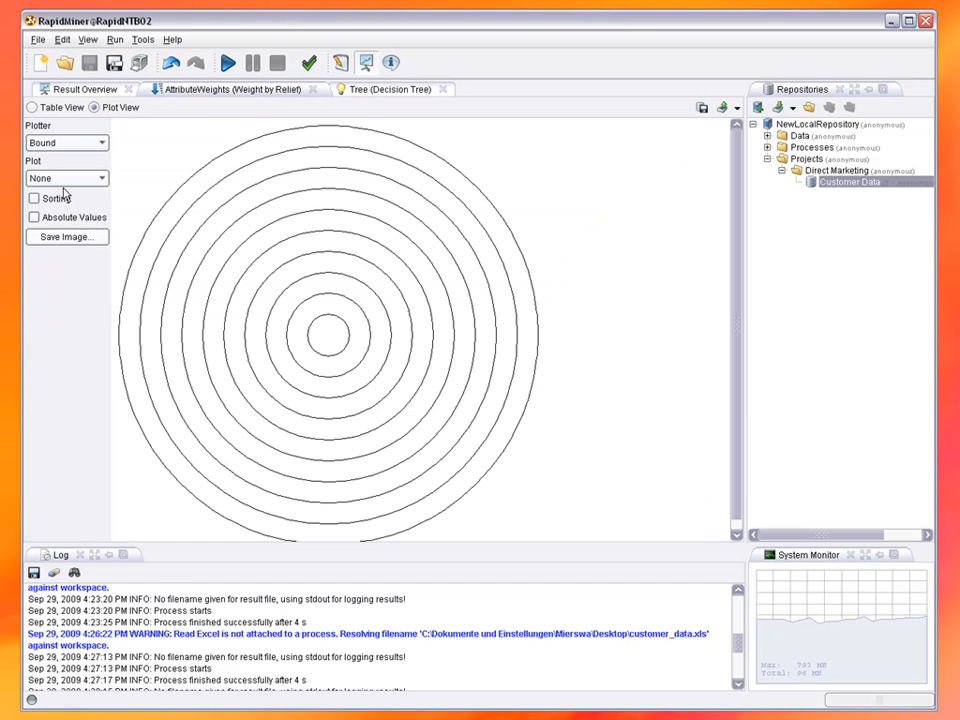
left_click(64, 178)
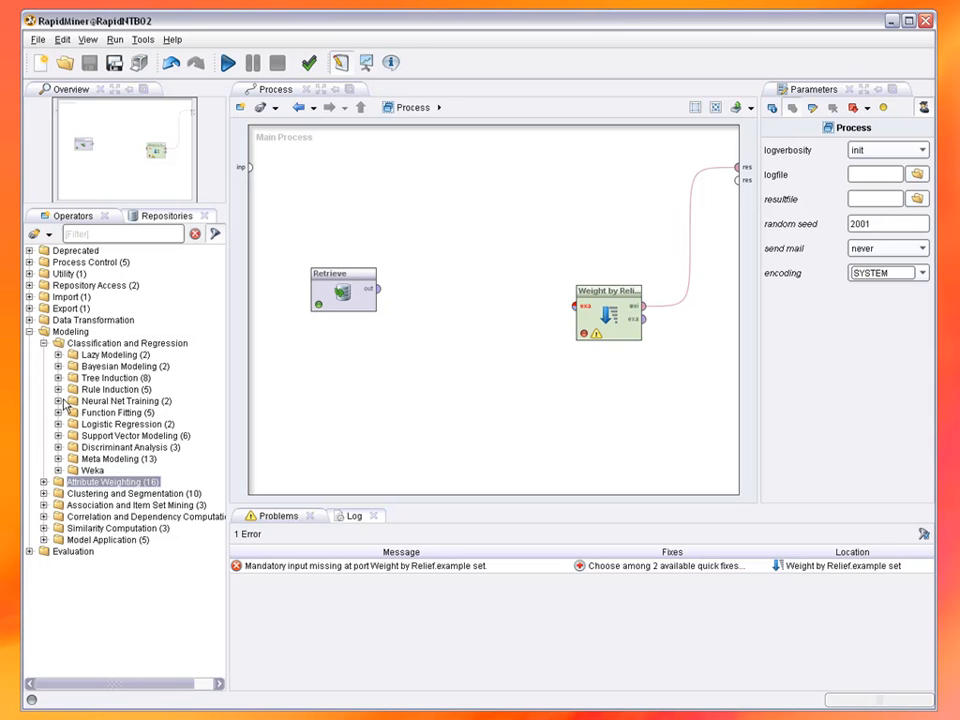
Add an ID3 learner and quick-fix its error with a Discretize by Binning step before it
left_click(62, 376)
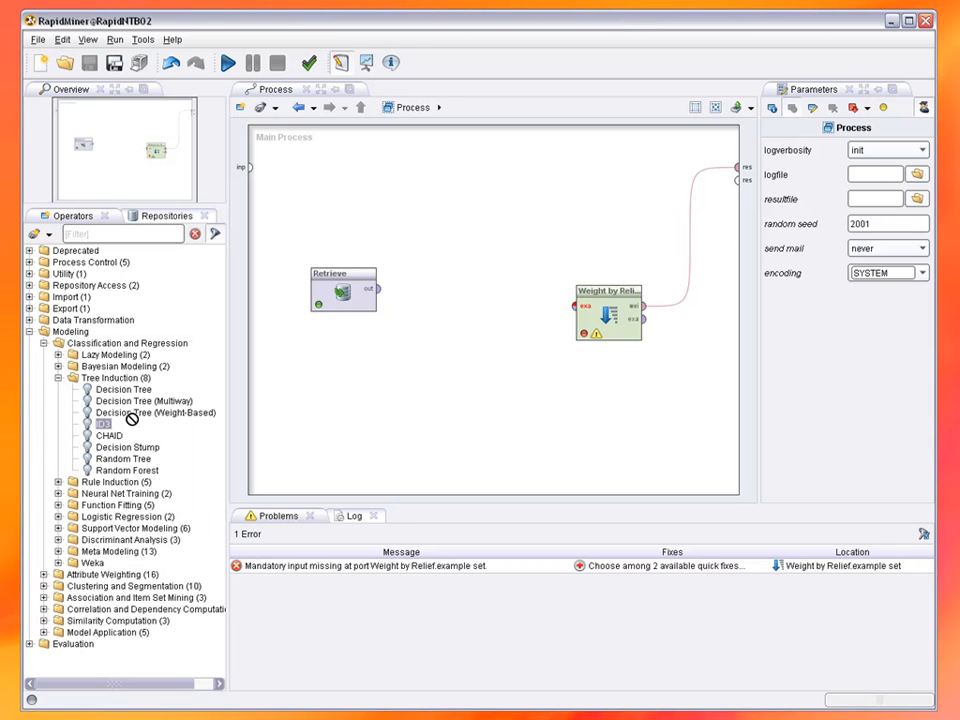
left_click_drag(104, 424, 456, 260)
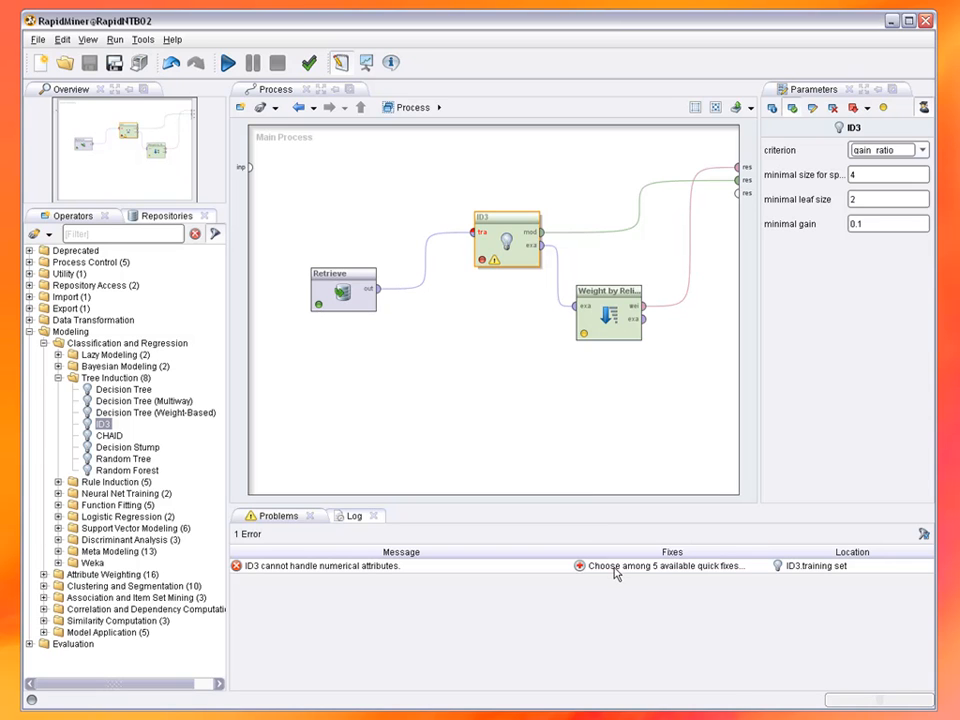
left_click(664, 568)
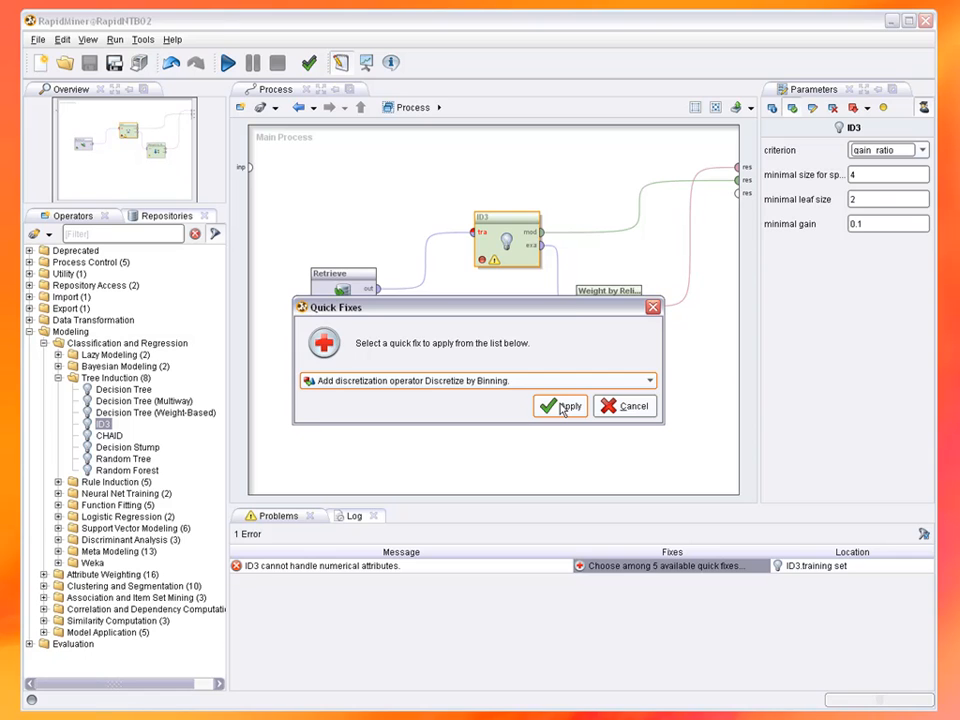
left_click(560, 406)
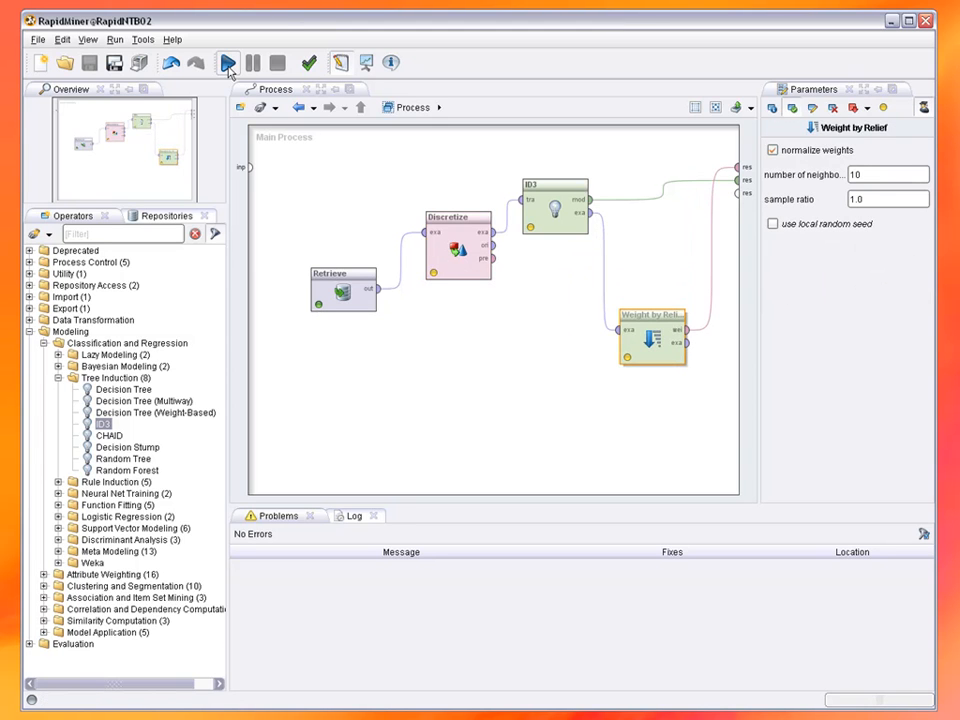
Run the discretized process without saving to produce ID3 tree and Relief weight results
left_click(228, 62)
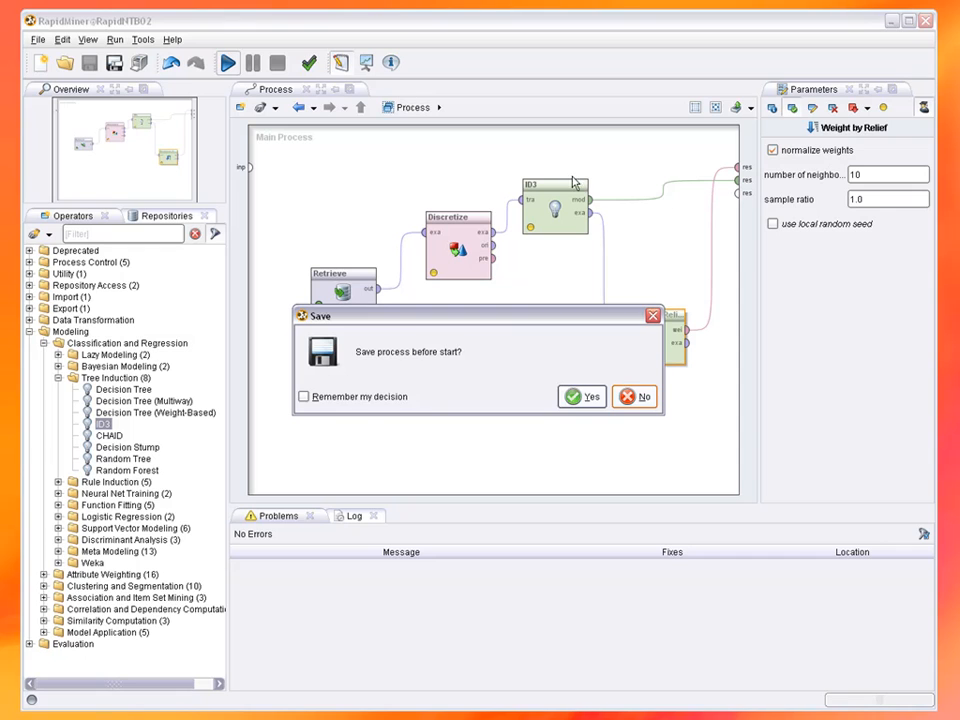
left_click(636, 396)
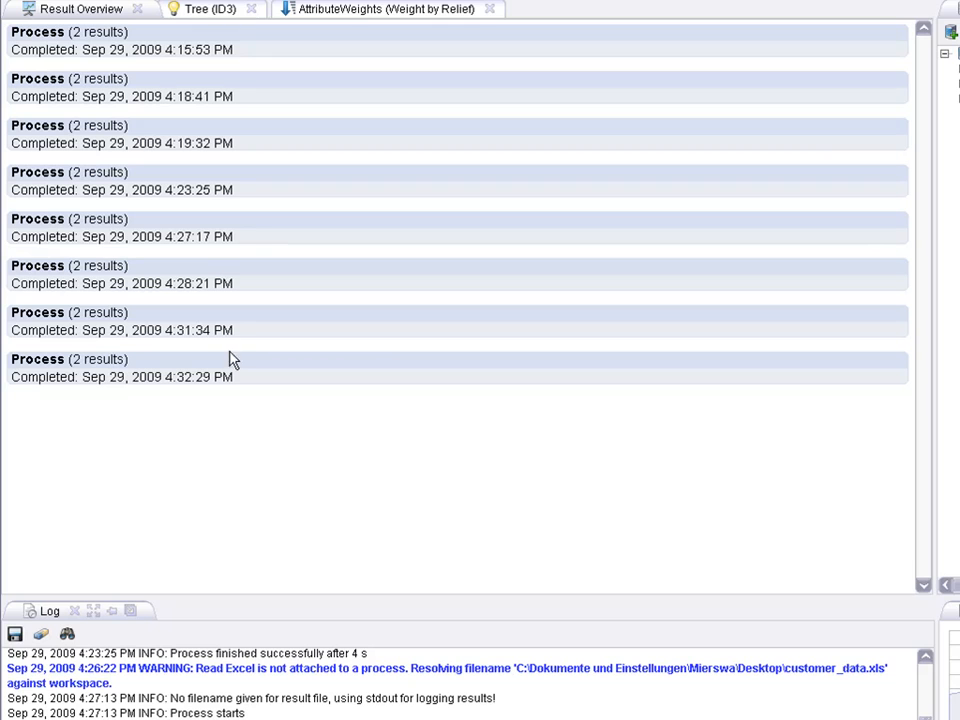
mouse_move(232, 370)
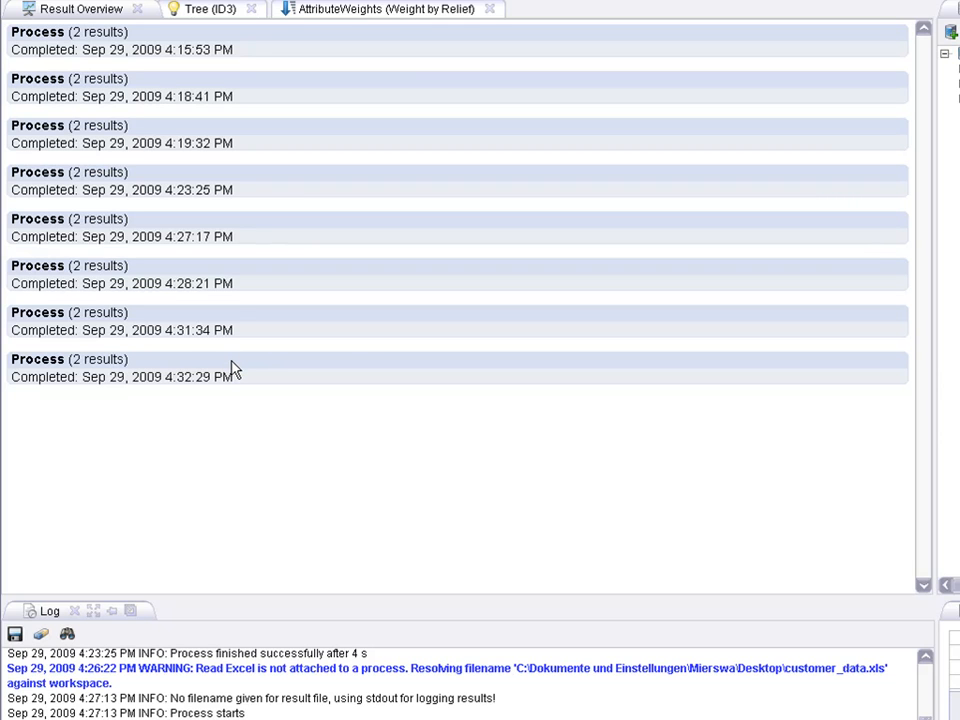